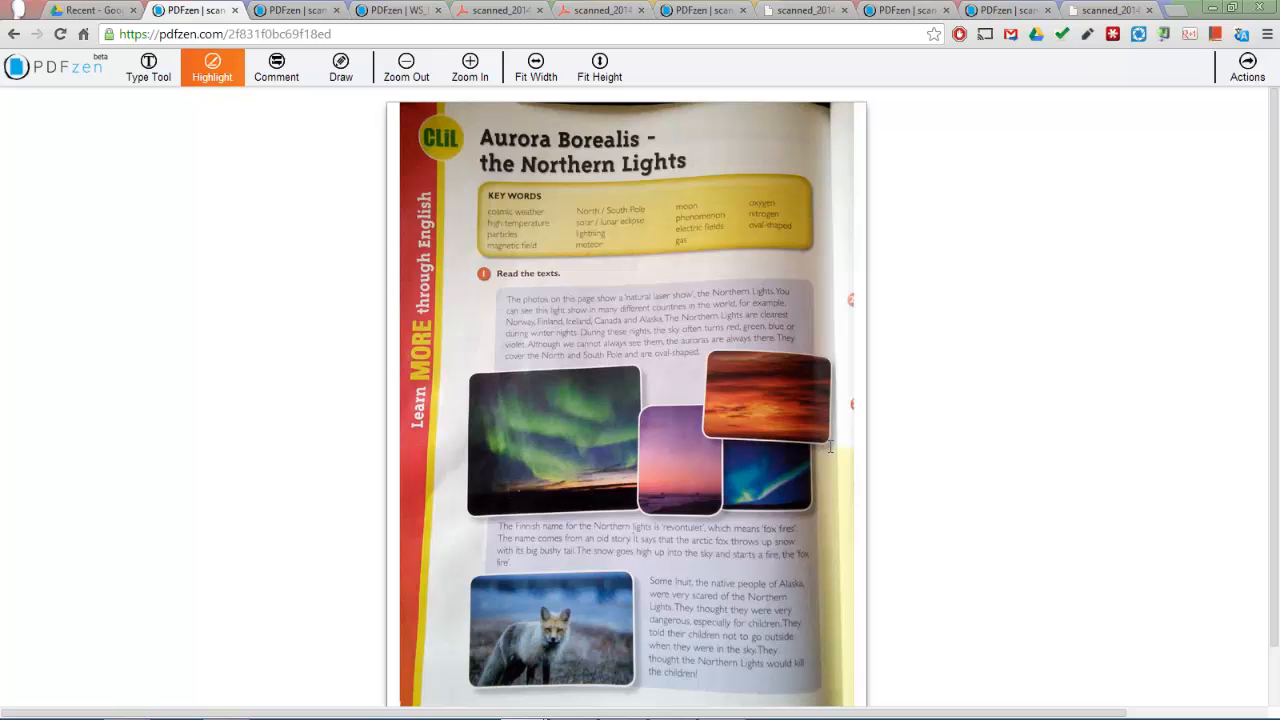
pyautogui.moveTo(488, 430)
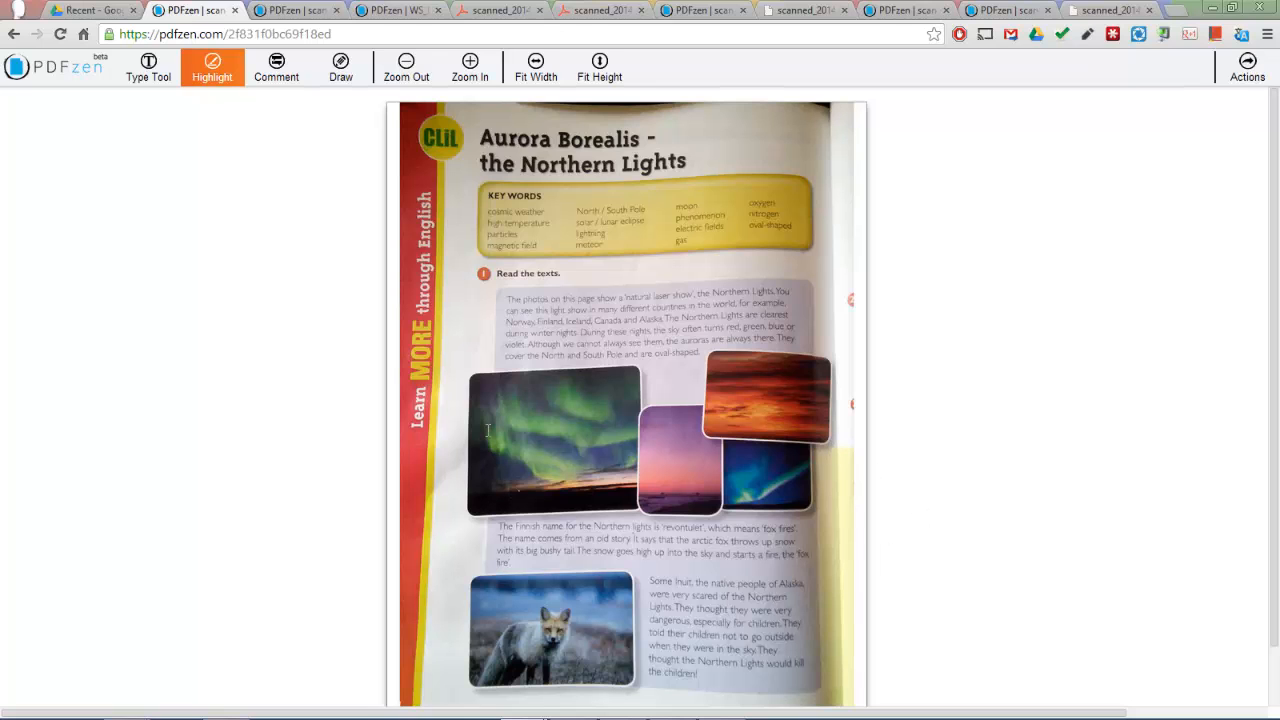
# Zoom in on the Aurora Borealis page, then enlarge the Popular worksheet to read its questions
pyautogui.click(468, 68)
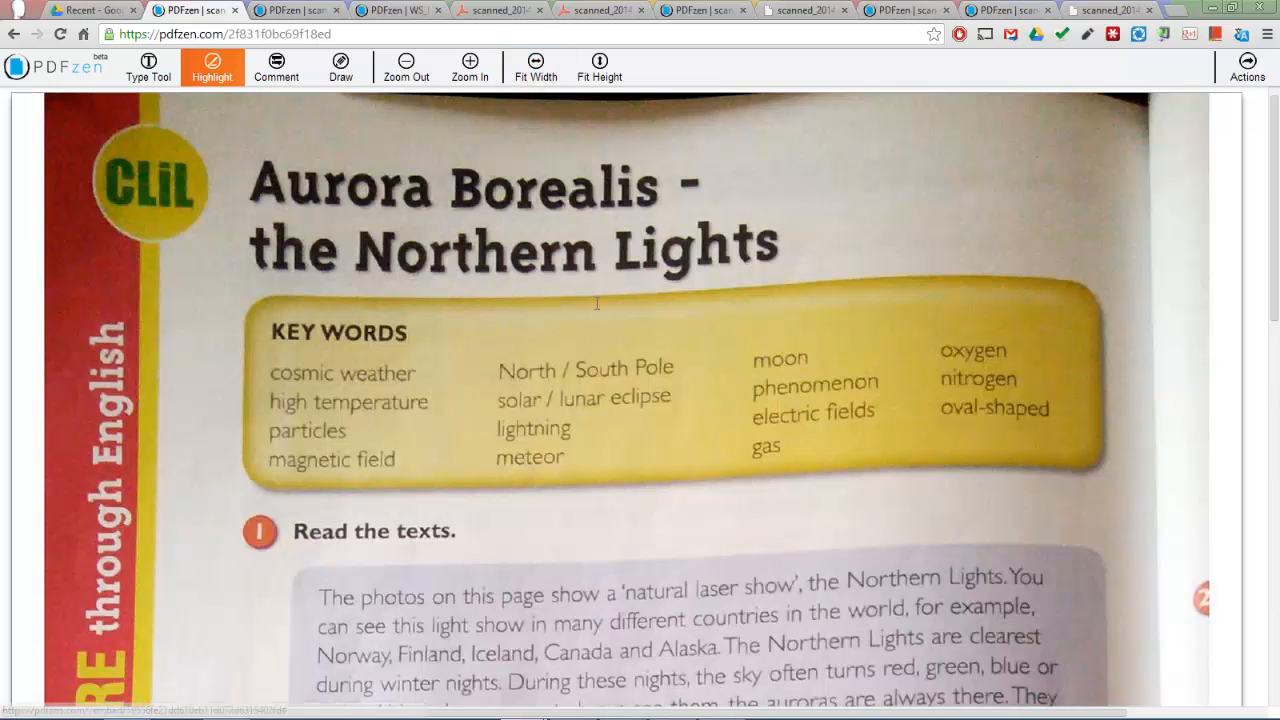
pyautogui.scroll(-3)
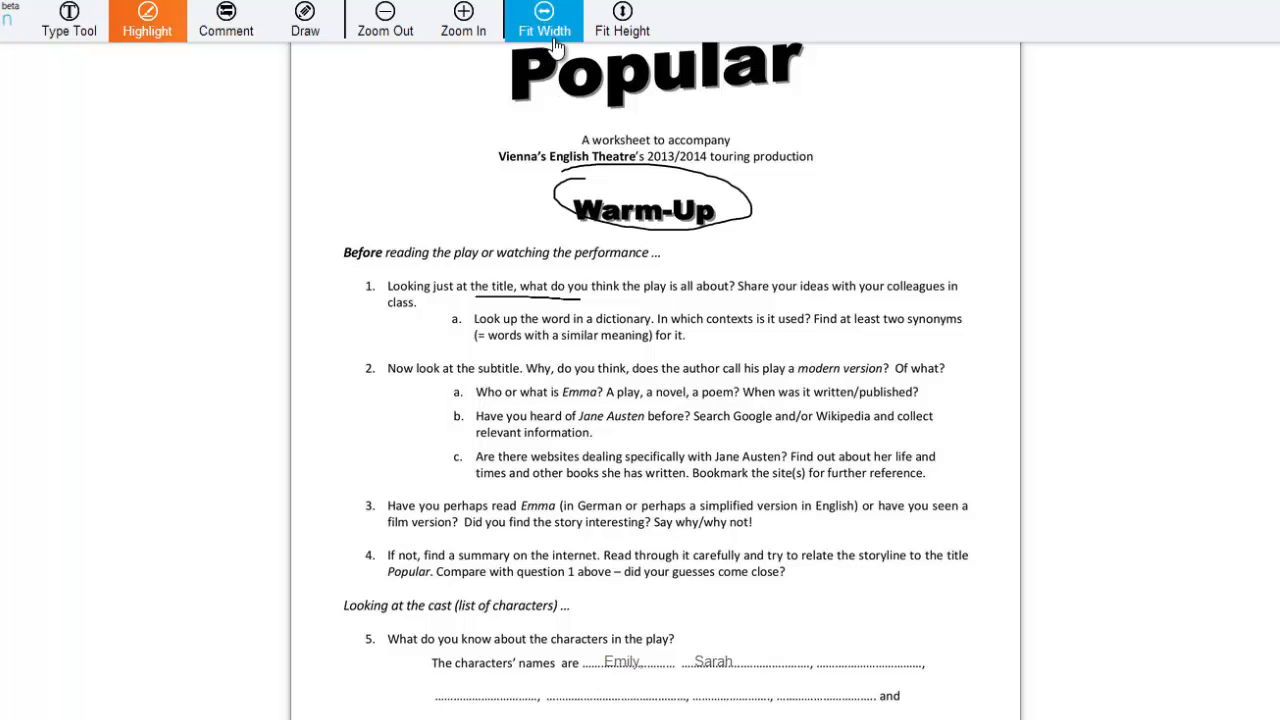
pyautogui.click(544, 12)
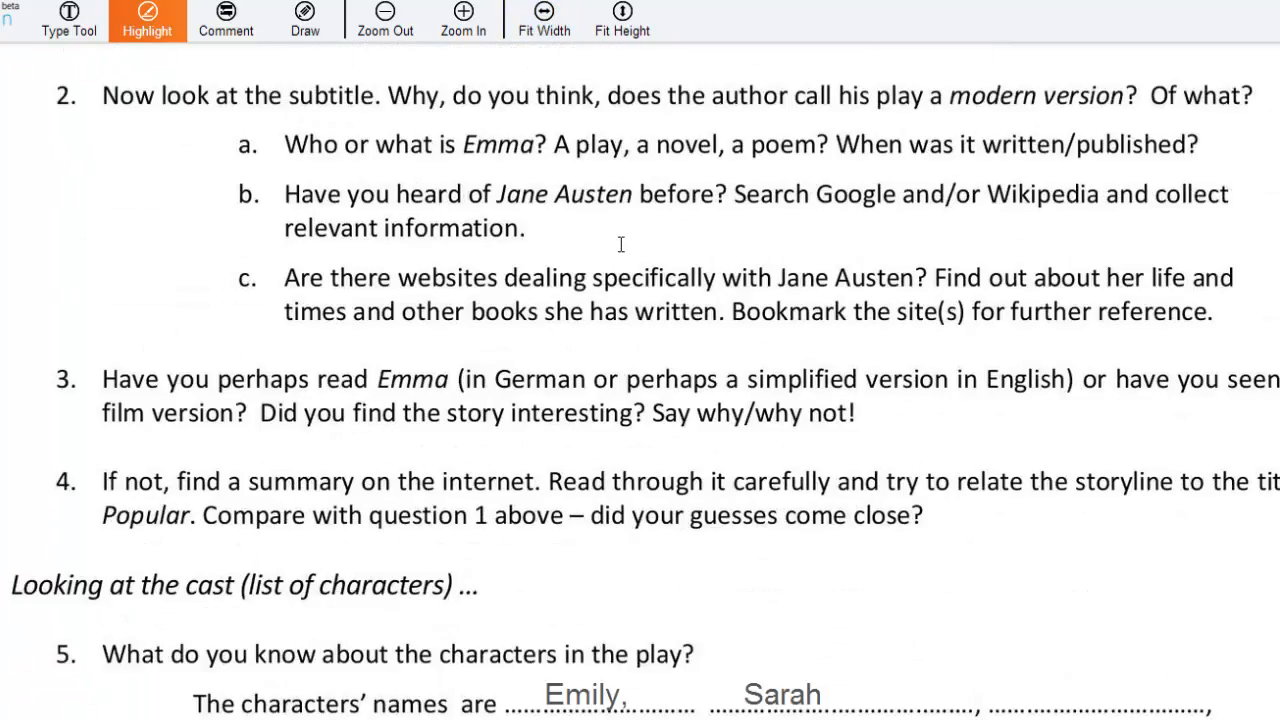
pyautogui.write('Joh')
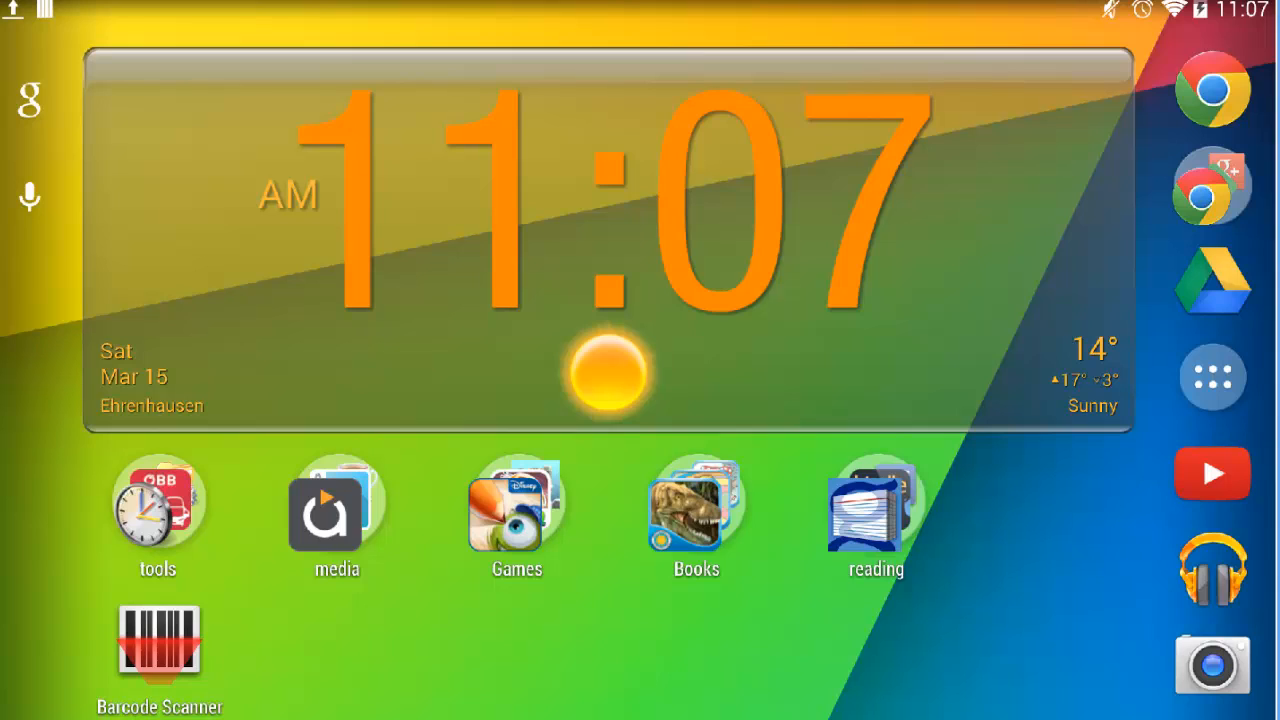
# Scan the Aurora Borealis page in Google Drive, rotate it upright and save it as scanned_20140315-1107.pdf
pyautogui.click(1208, 276)
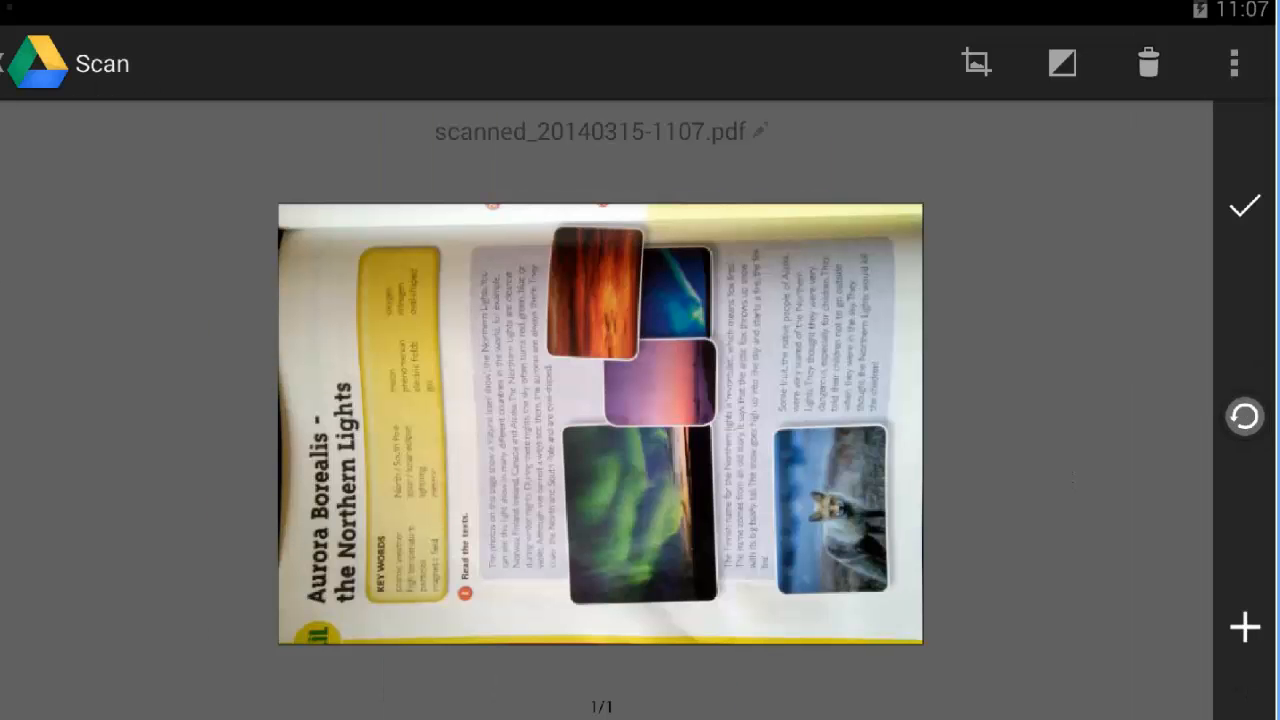
pyautogui.click(1064, 62)
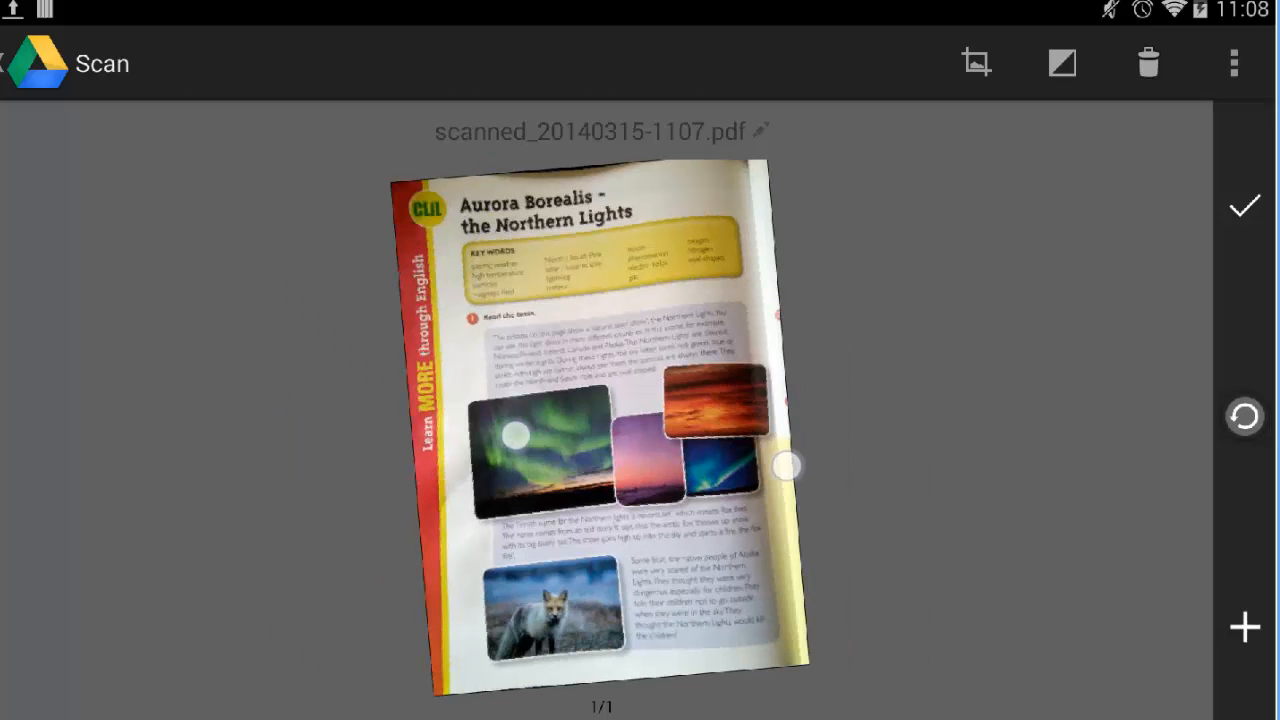
pyautogui.click(1244, 204)
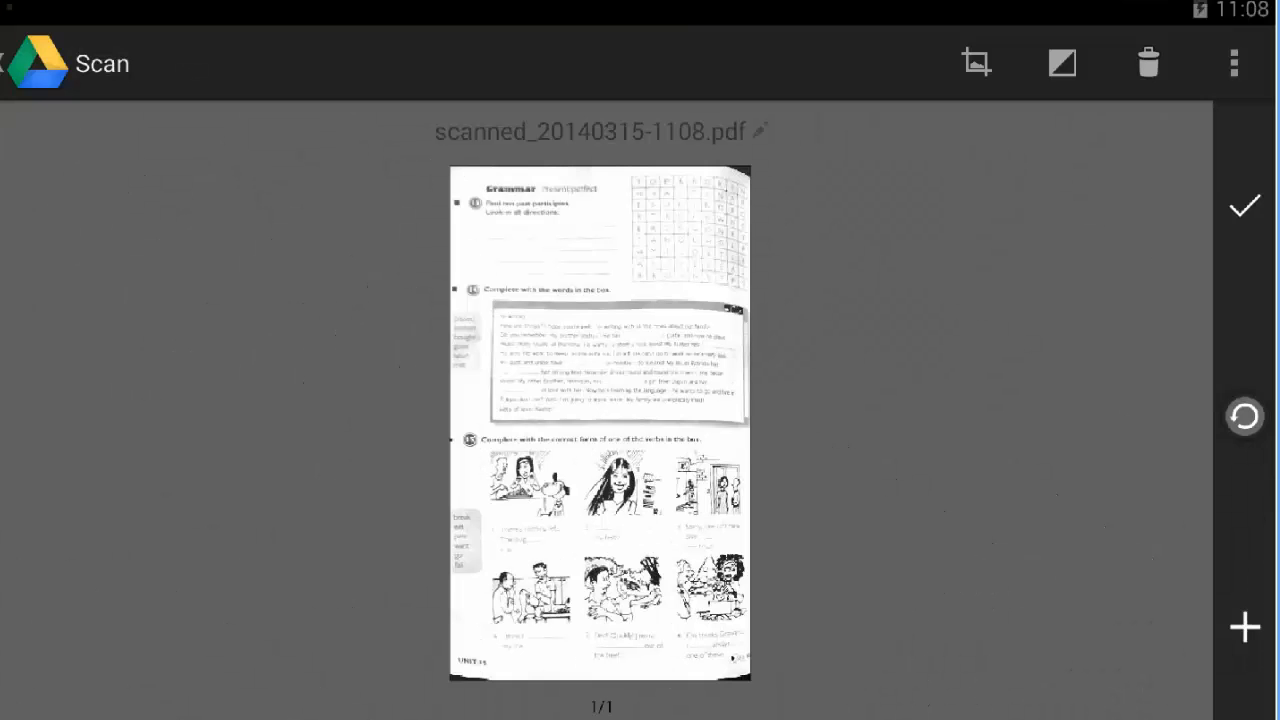
# Show the grammar page scan in colour and save it as scanned_20140315-1108.pdf
pyautogui.click(1058, 62)
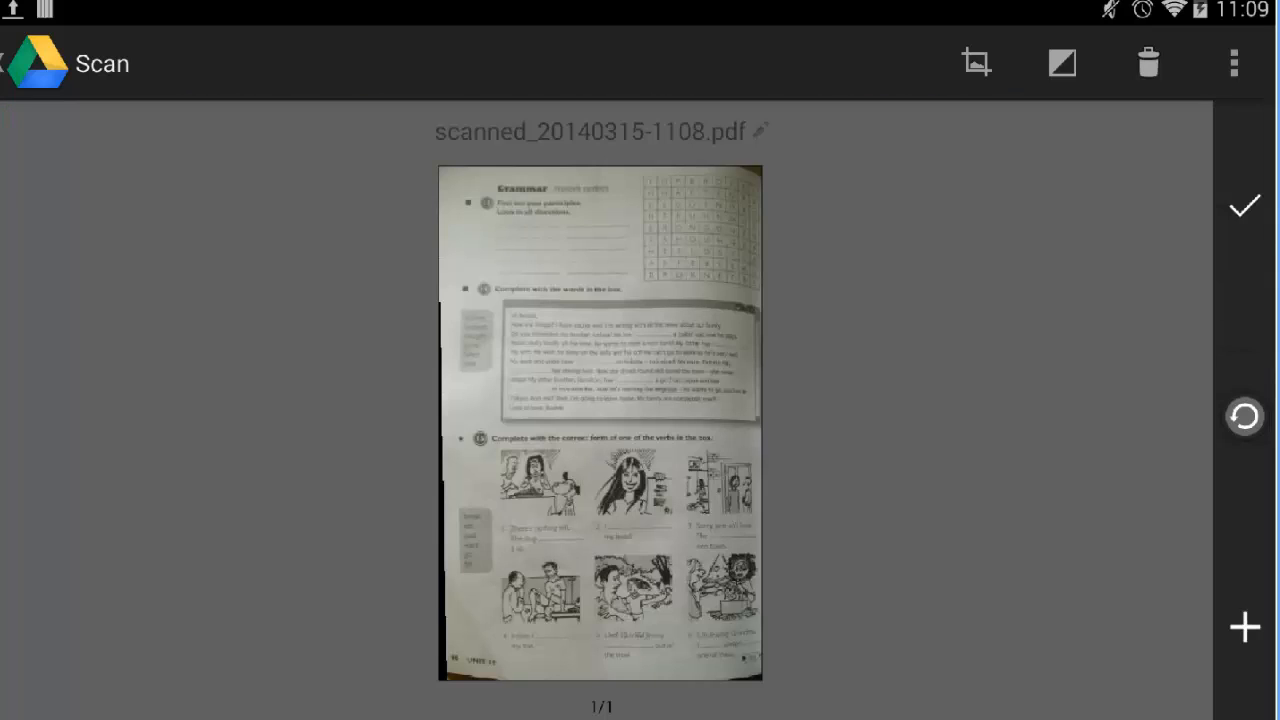
pyautogui.click(1240, 206)
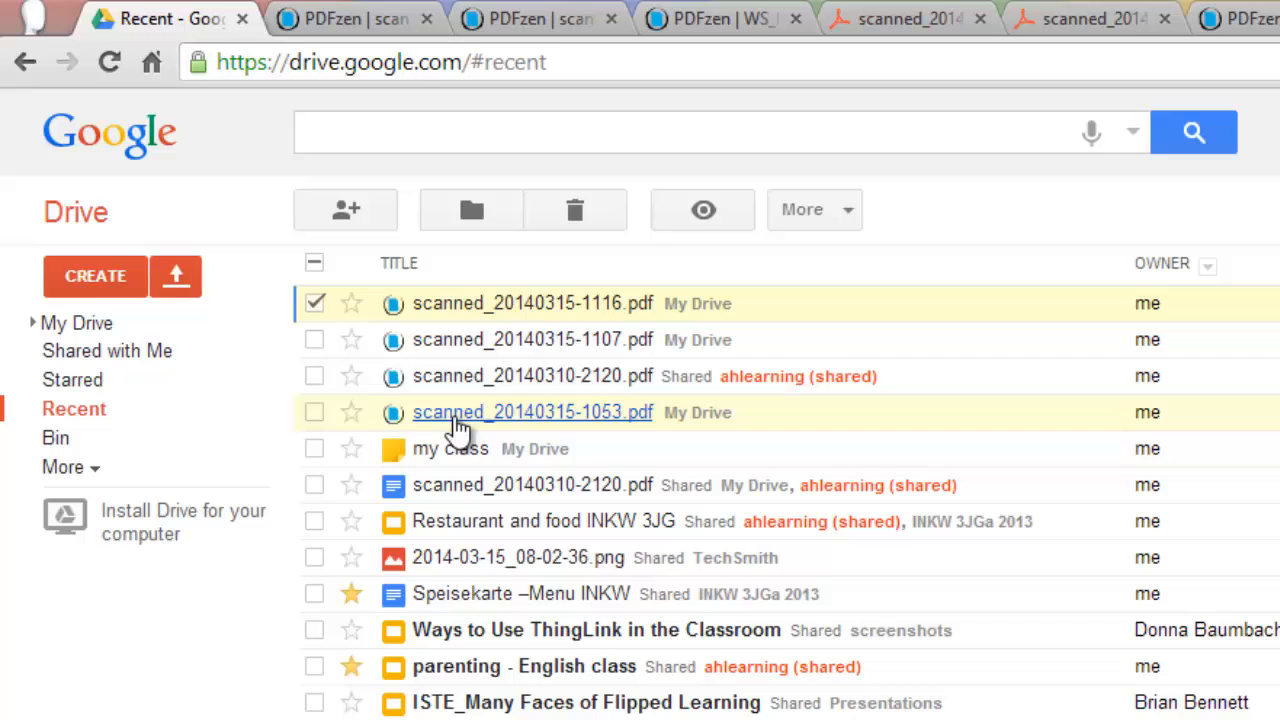
pyautogui.moveTo(502, 434)
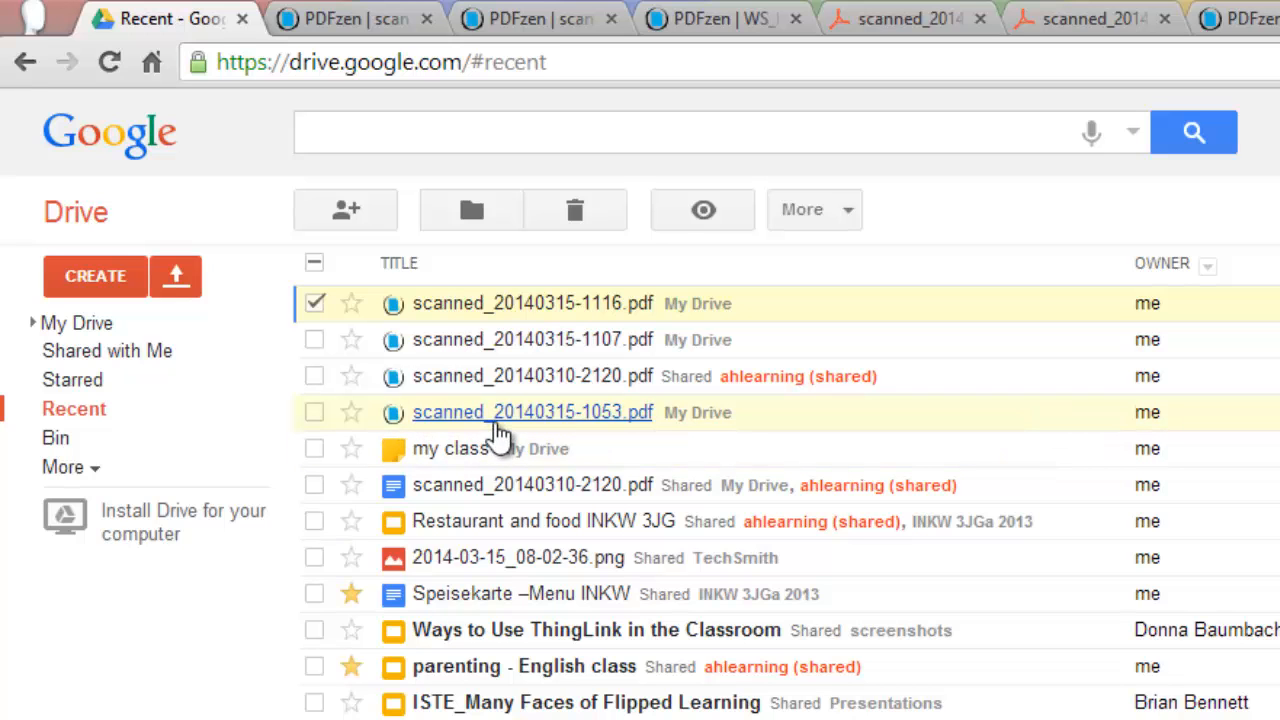
pyautogui.moveTo(516, 414)
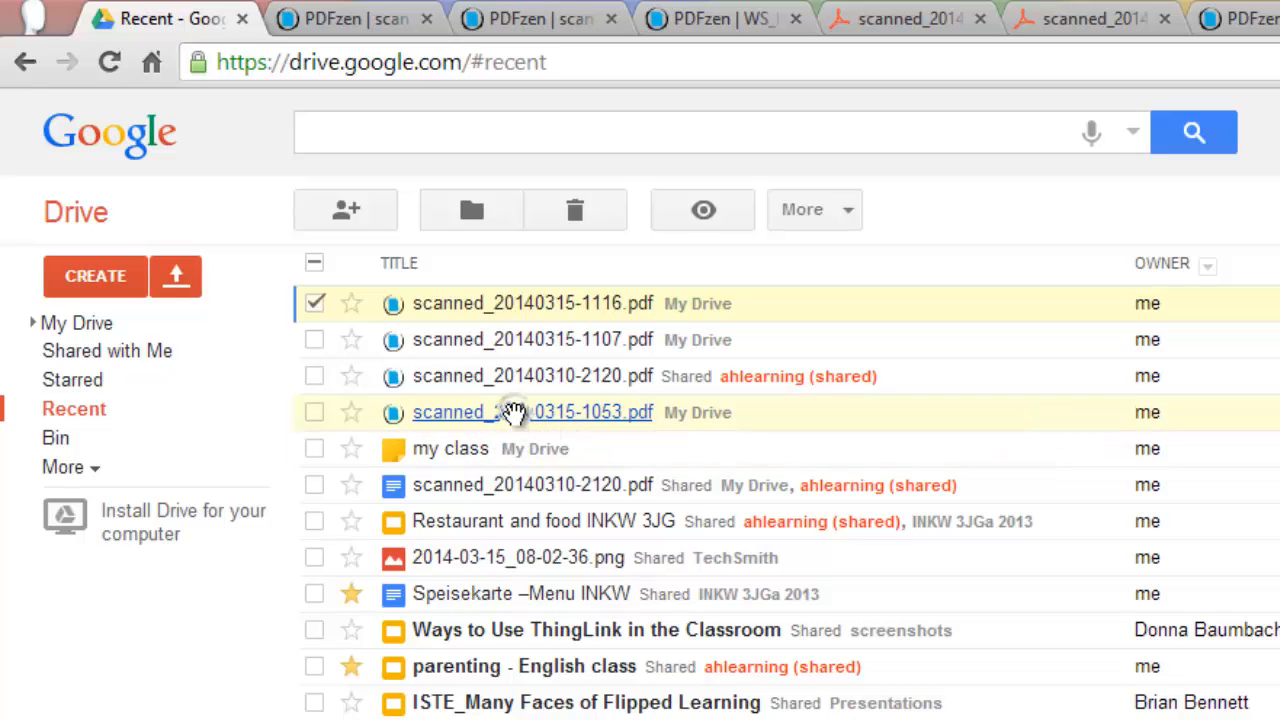
# View scanned_20140315-1053.pdf in the Drive viewer and scroll through the Aurora Borealis page
pyautogui.rightClick(510, 412)
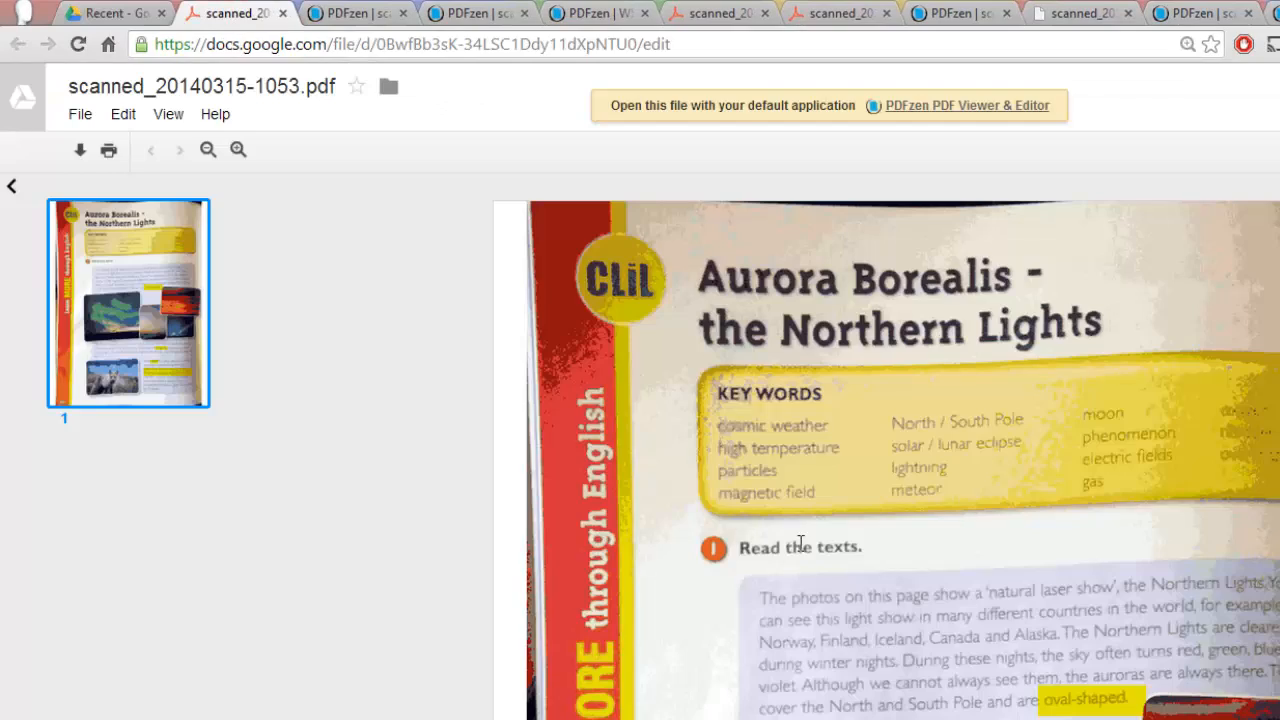
pyautogui.scroll(-3)
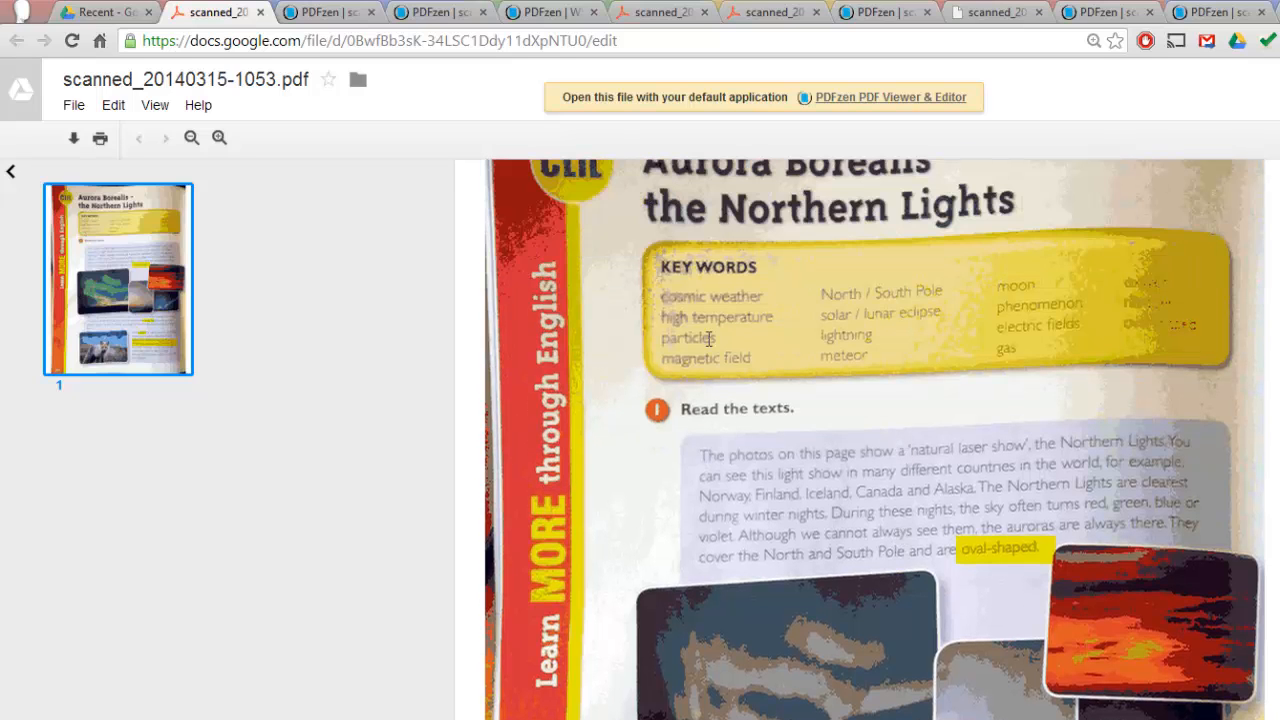
pyautogui.scroll(-3)
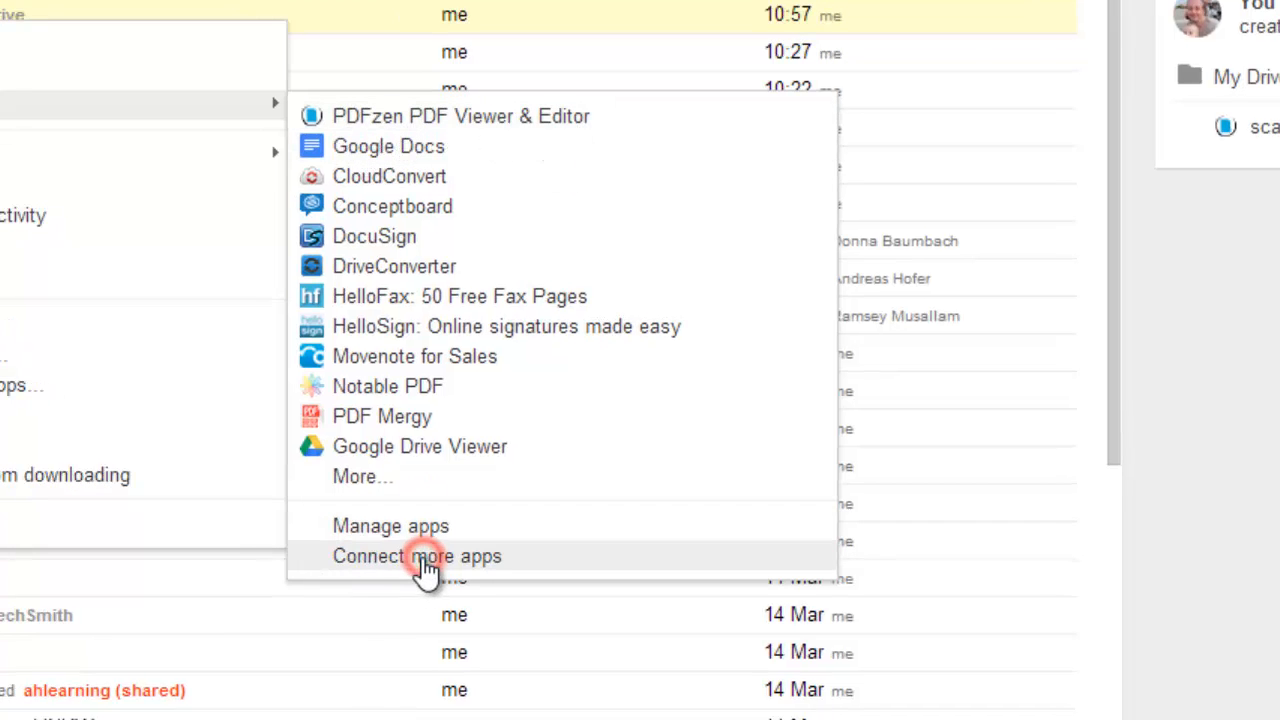
# Browse Connect more apps and search for 'pdfe' to find PDFzen
pyautogui.click(418, 556)
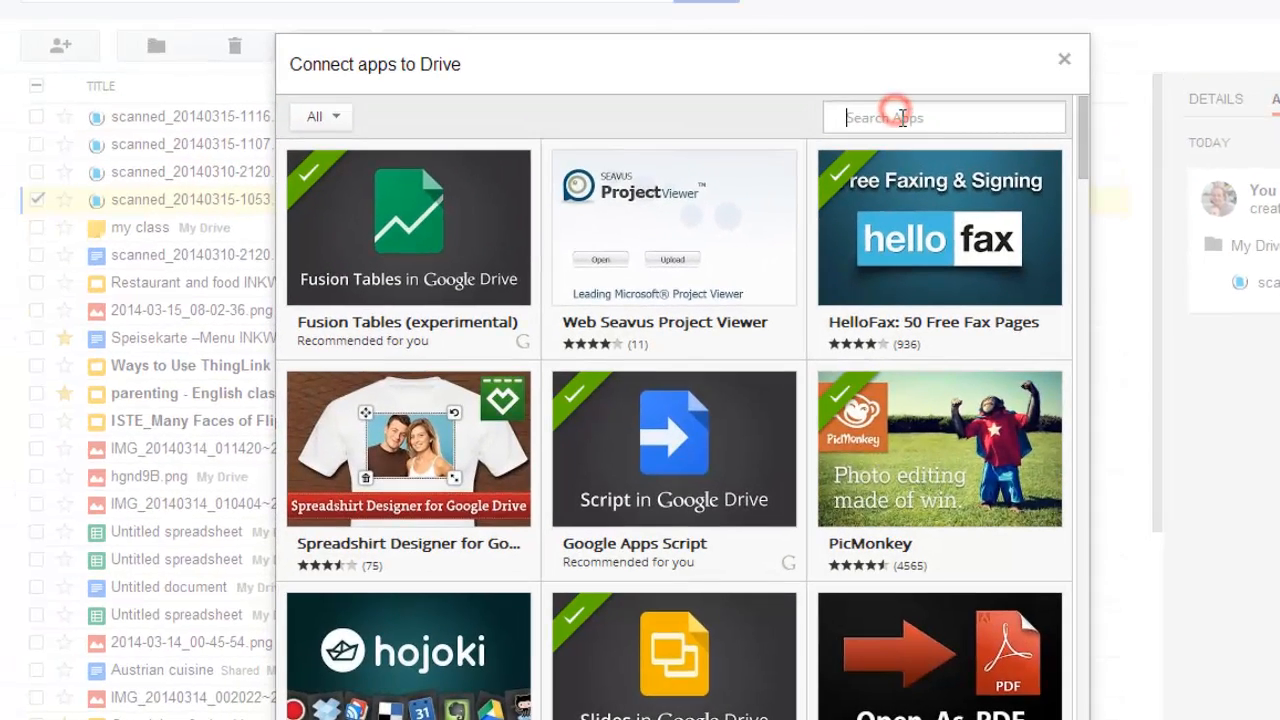
pyautogui.write('pdfe')
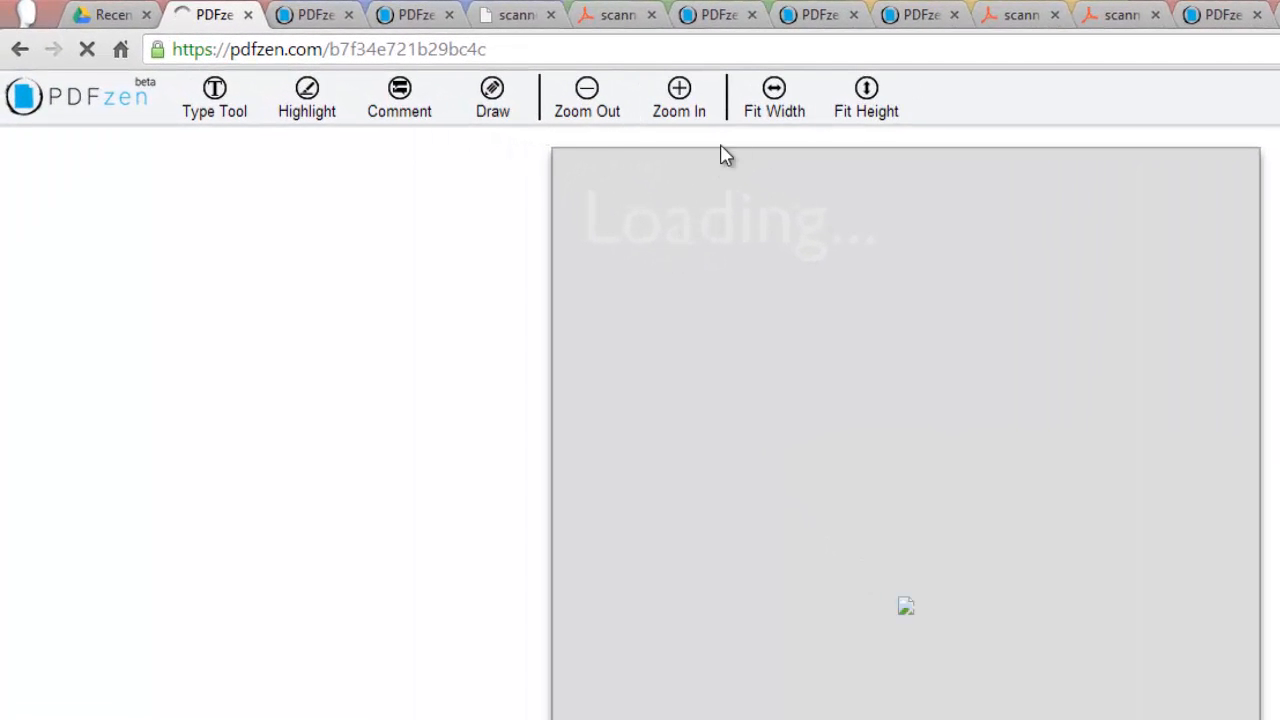
# Circle BROKEN and GONE with the Draw tool and type 'has eaten' in the first gap of exercise 15
pyautogui.click(776, 90)
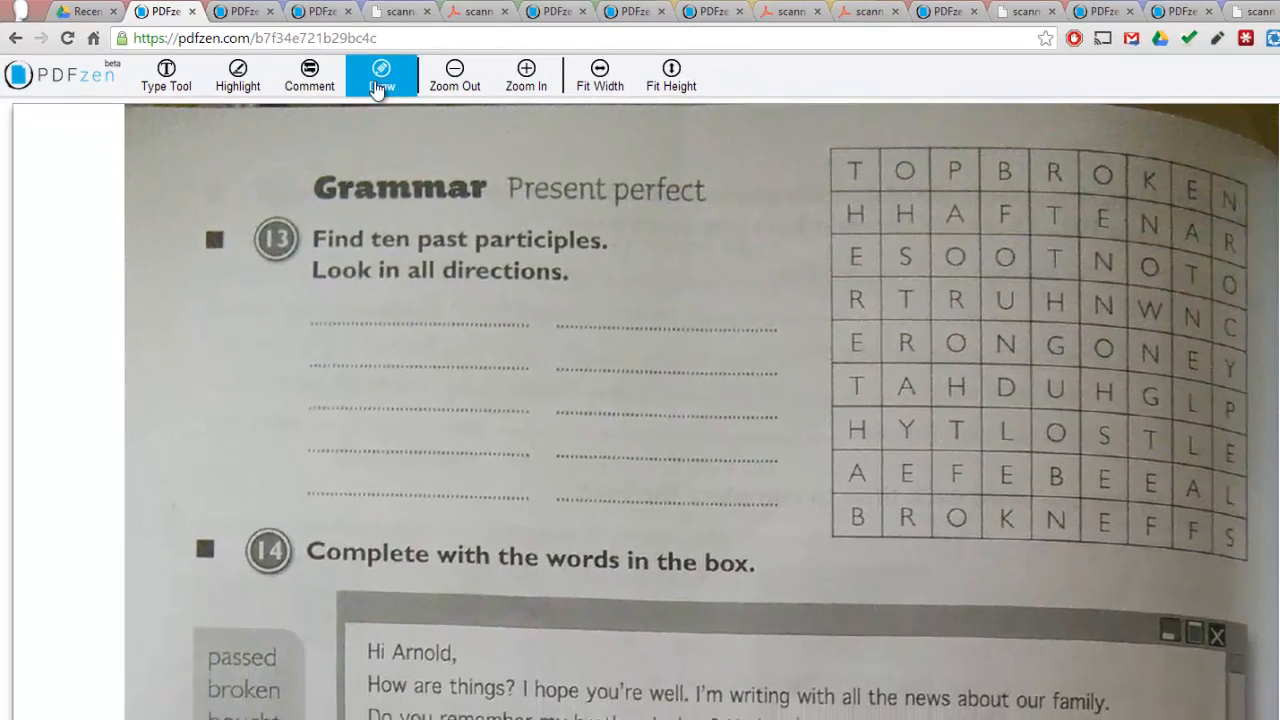
pyautogui.click(384, 72)
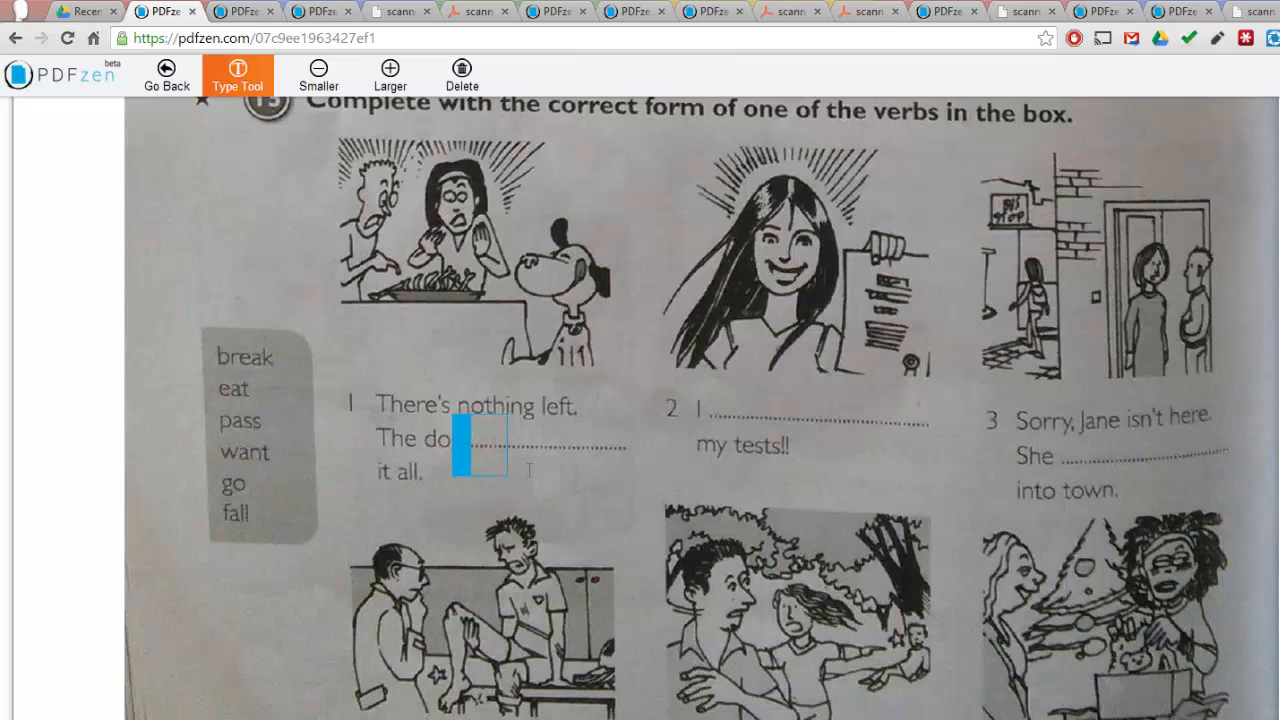
pyautogui.write('has eaten')
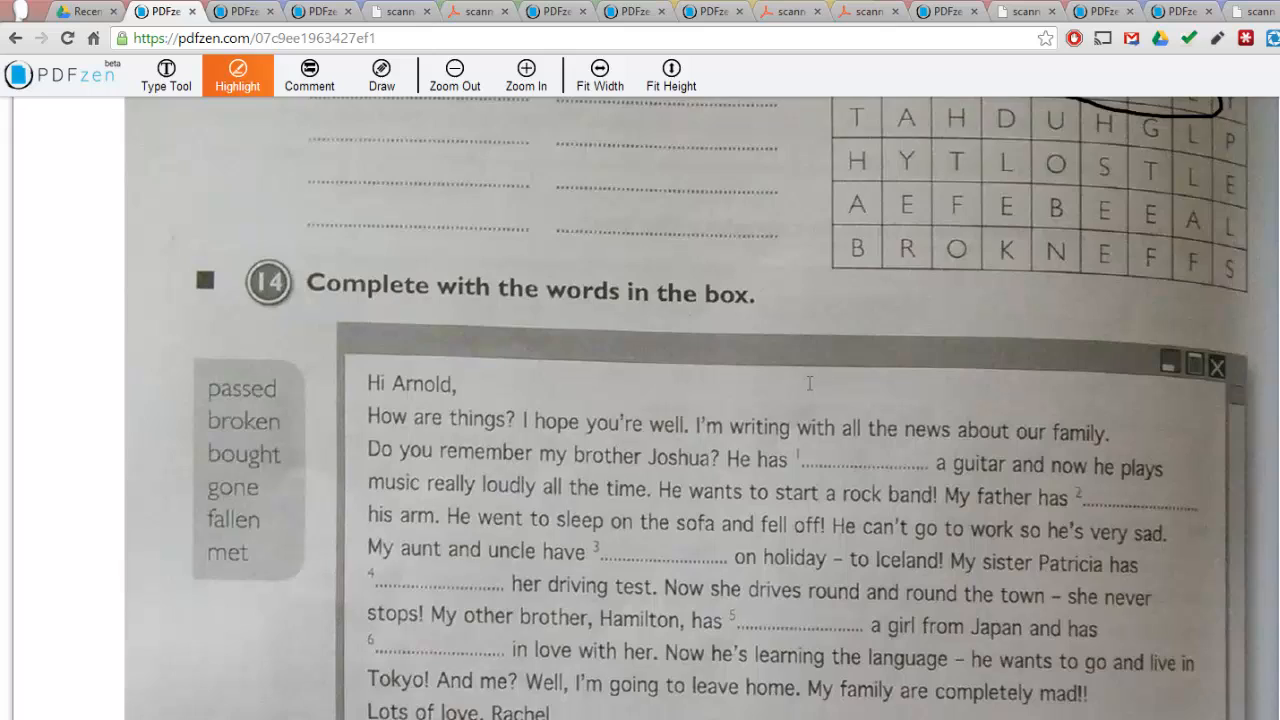
pyautogui.scroll(-3)
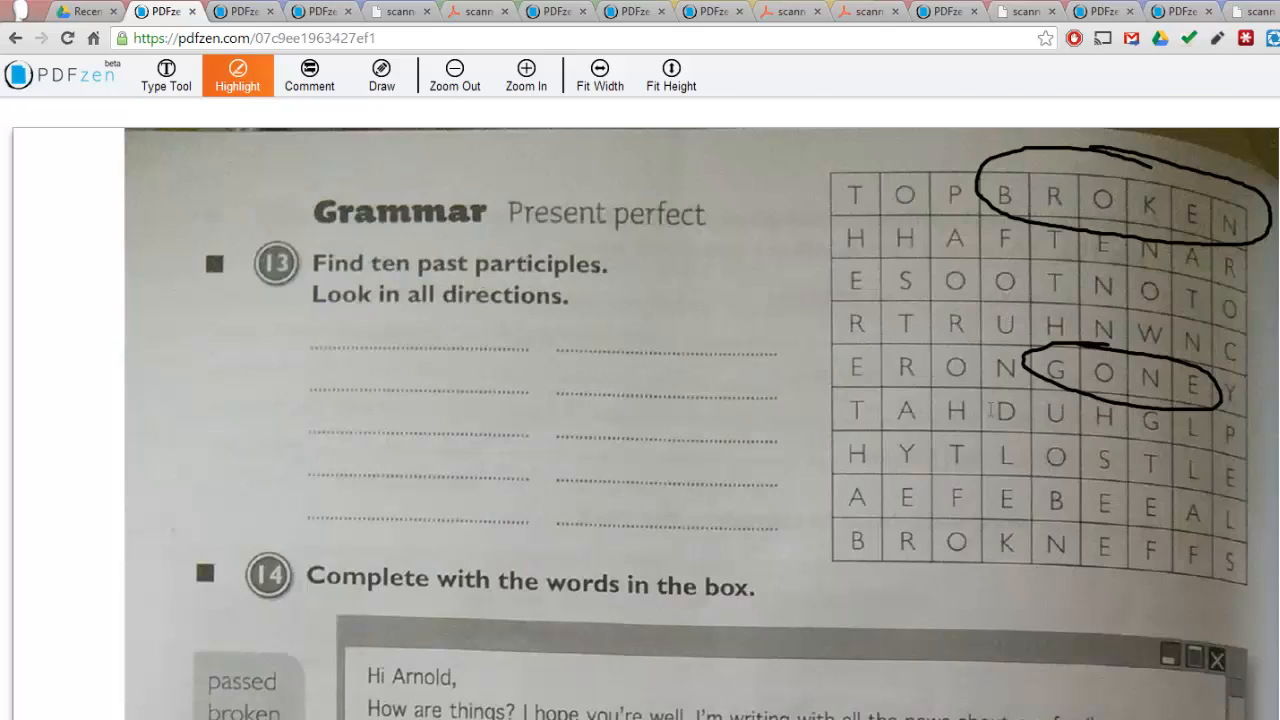
pyautogui.moveTo(500, 144)
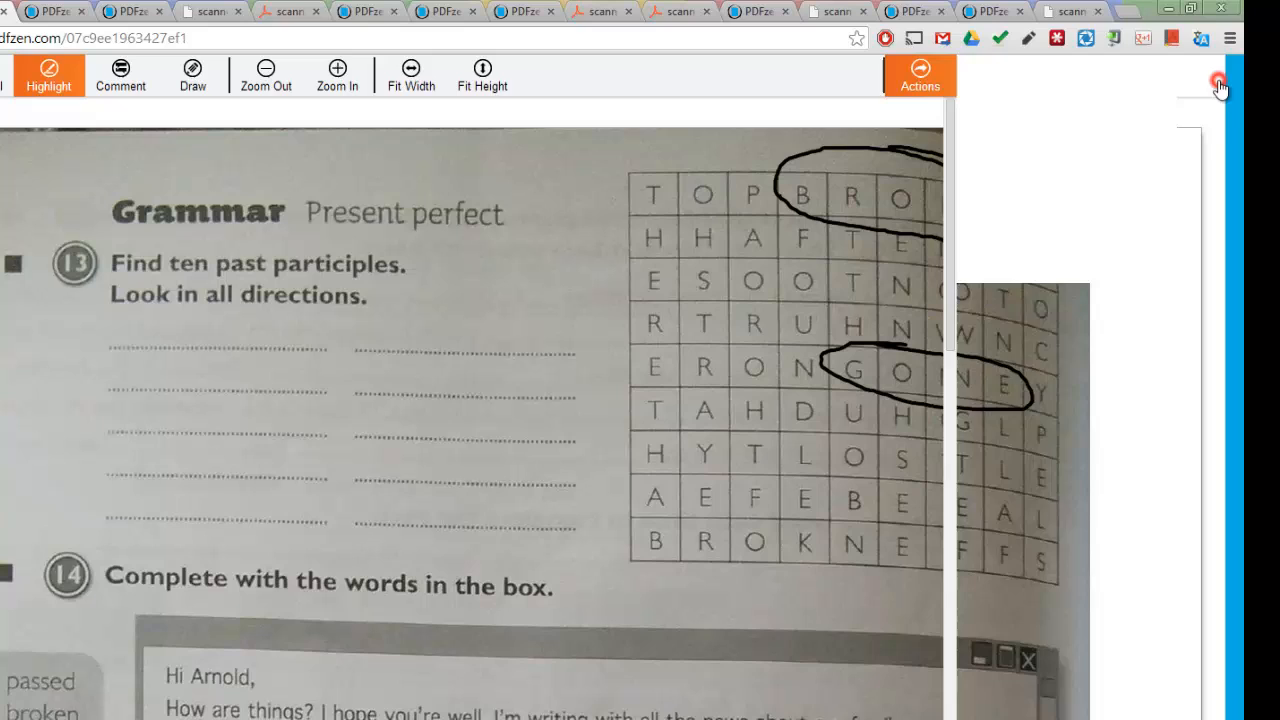
# Save the annotated worksheet back to Google Drive via Actions as scanned_20140315-1116.pdf
pyautogui.click(1216, 84)
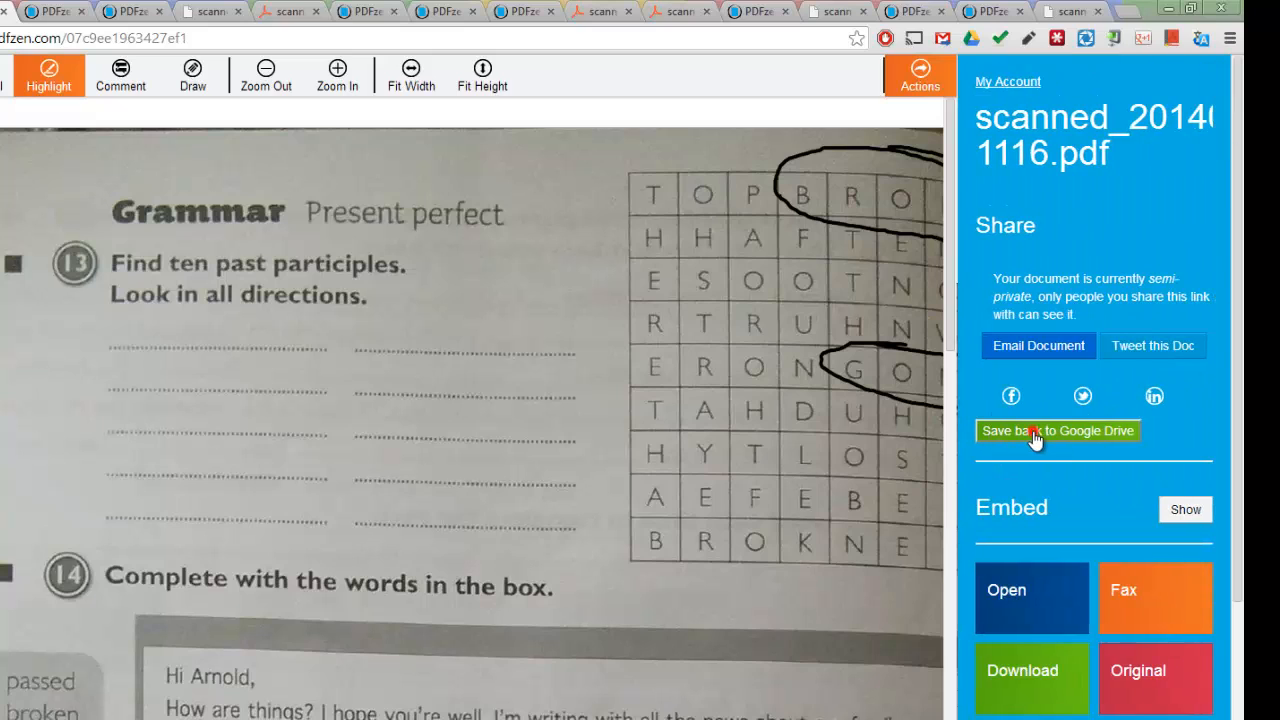
pyautogui.click(1058, 432)
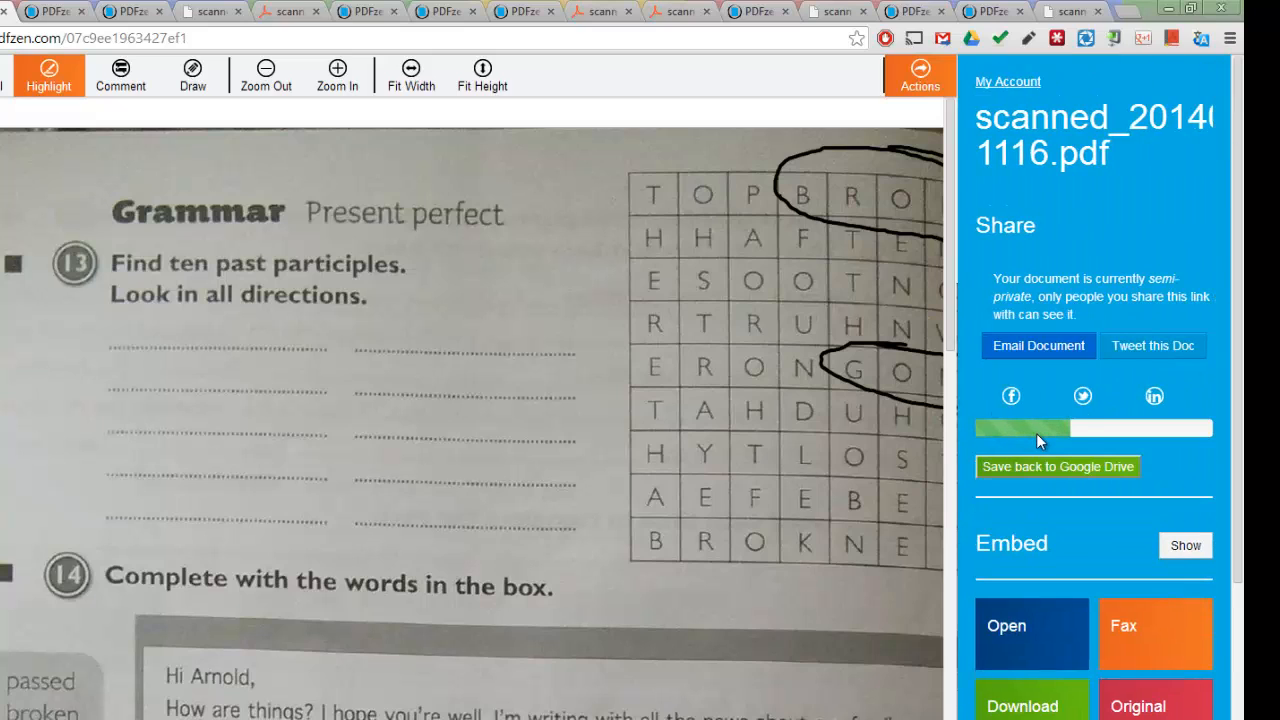
pyautogui.moveTo(1108, 432)
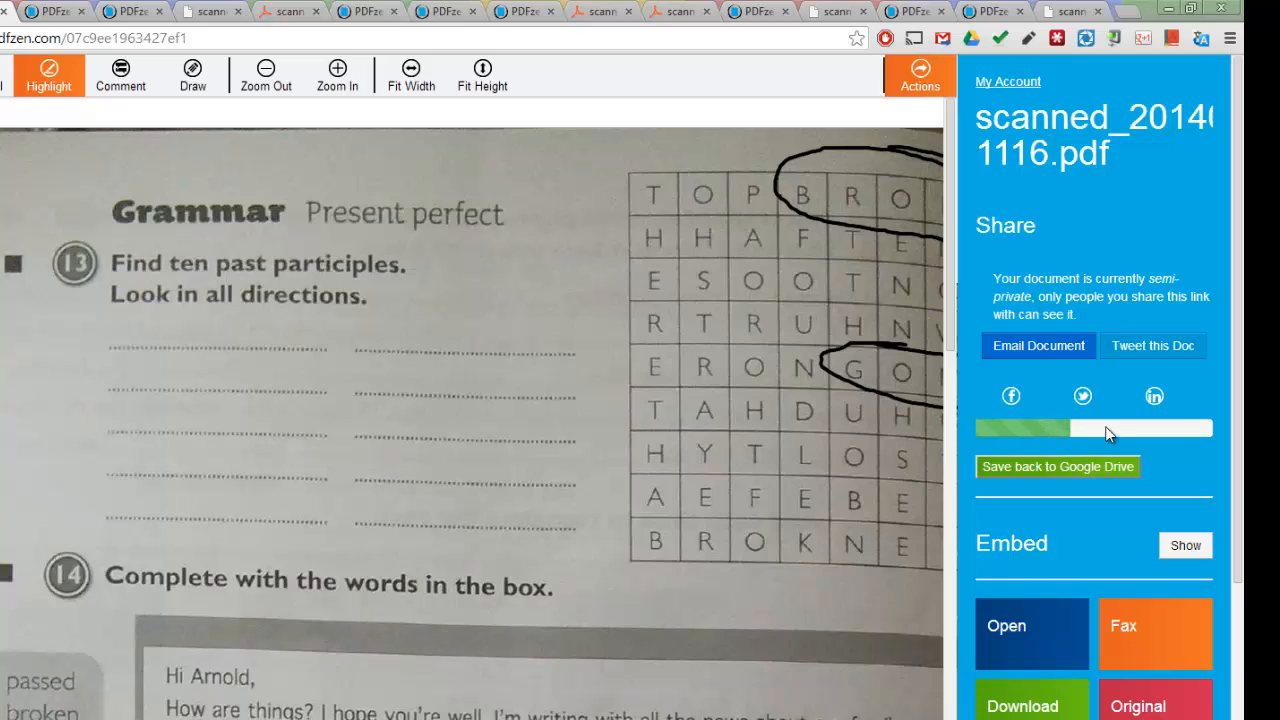
pyautogui.scroll(-3)
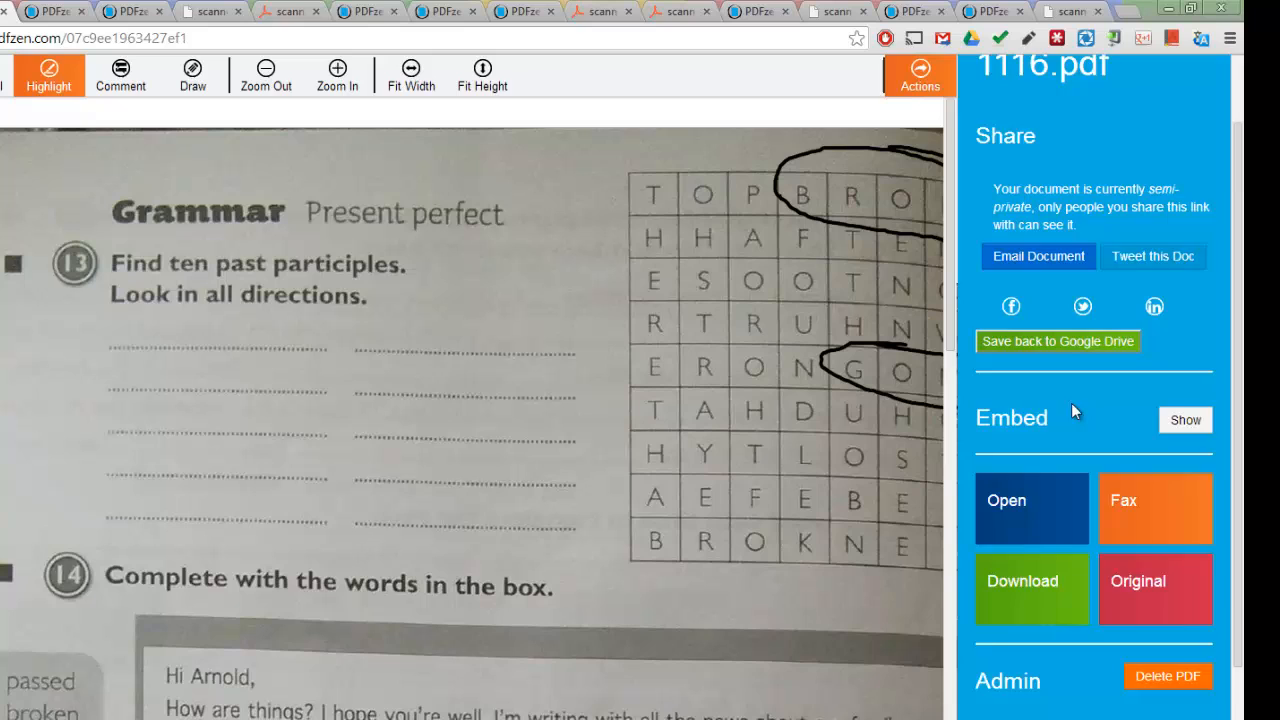
pyautogui.scroll(-3)
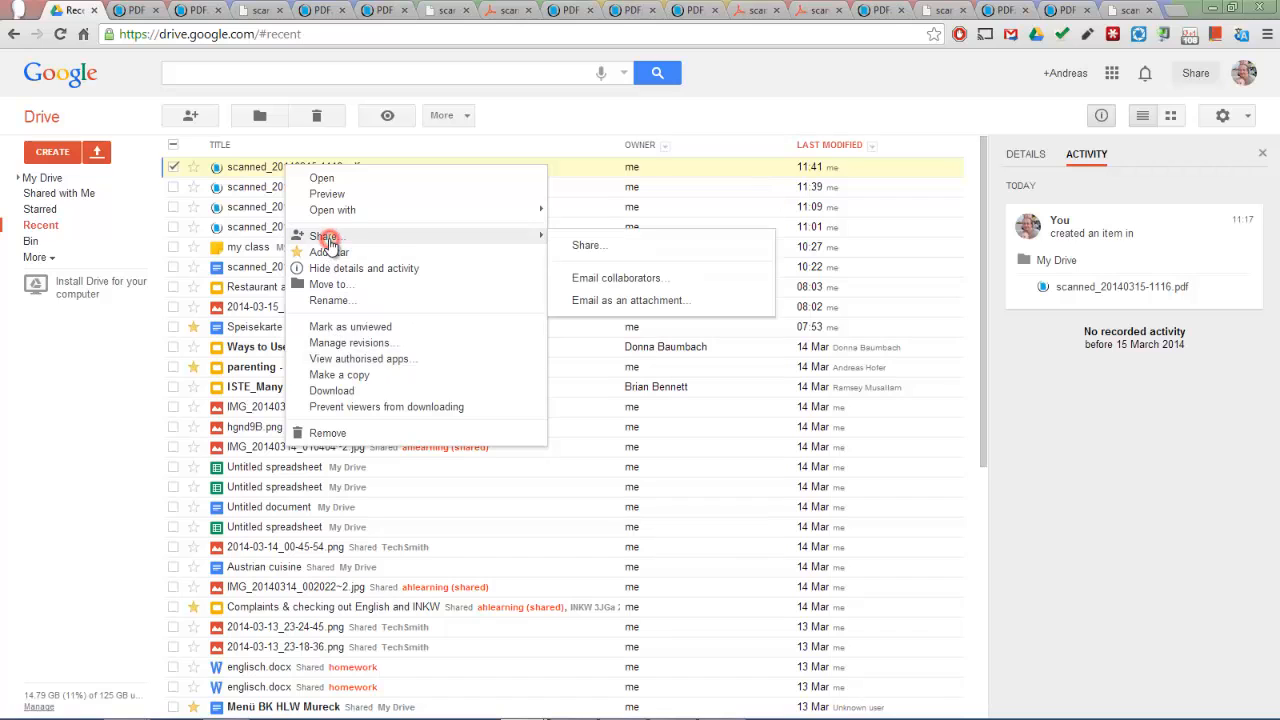
# Review the 1116 scan's sharing settings (private to owner), close them and switch to the gLearning YouTube channel
pyautogui.click(588, 244)
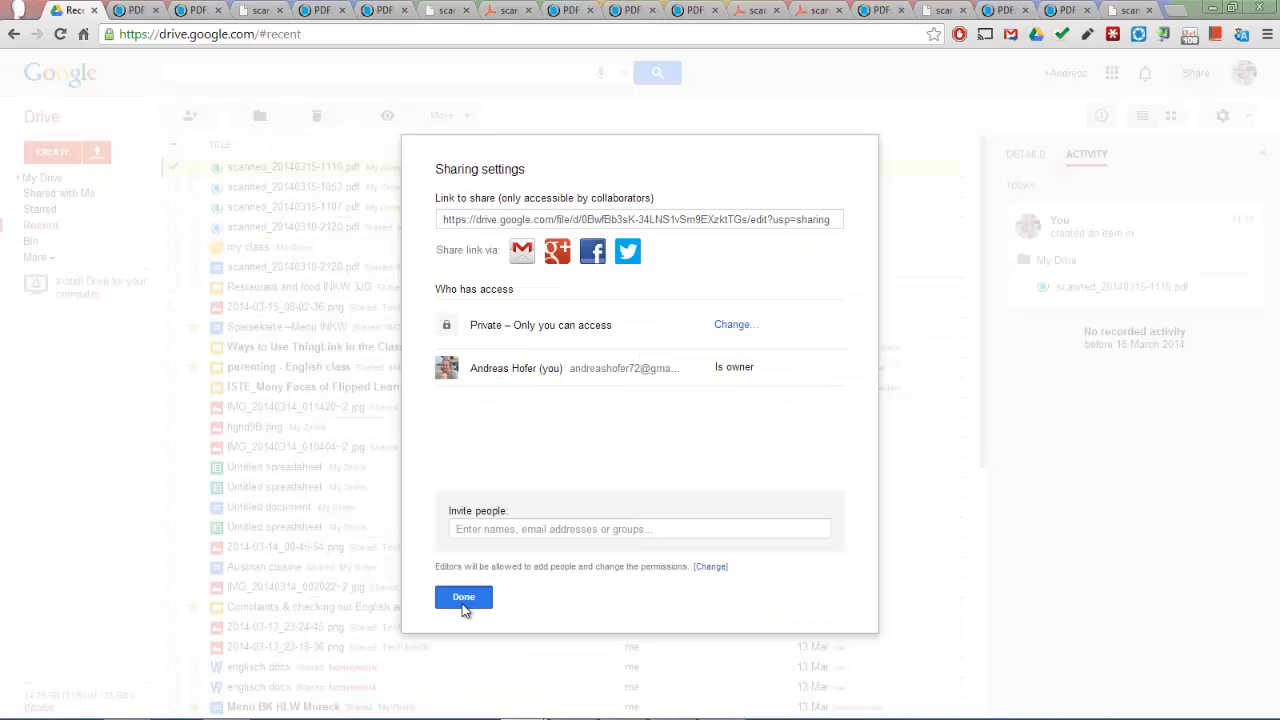
pyautogui.click(464, 596)
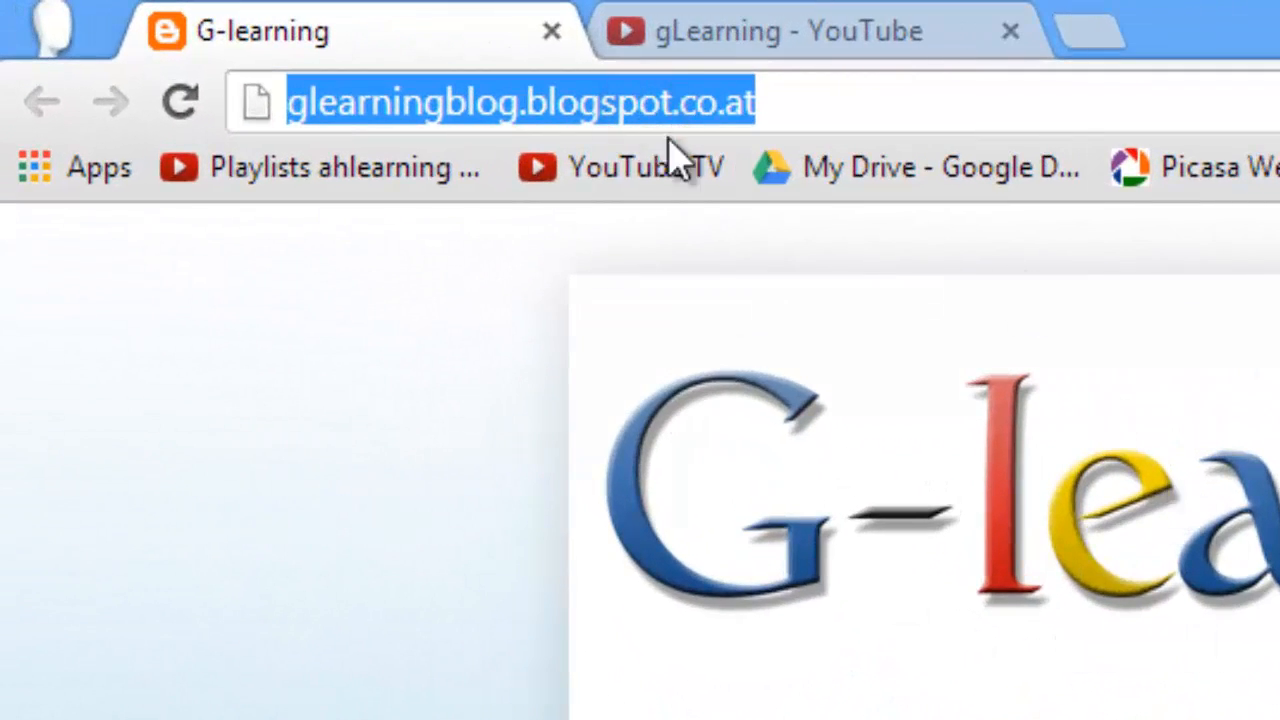
pyautogui.click(780, 30)
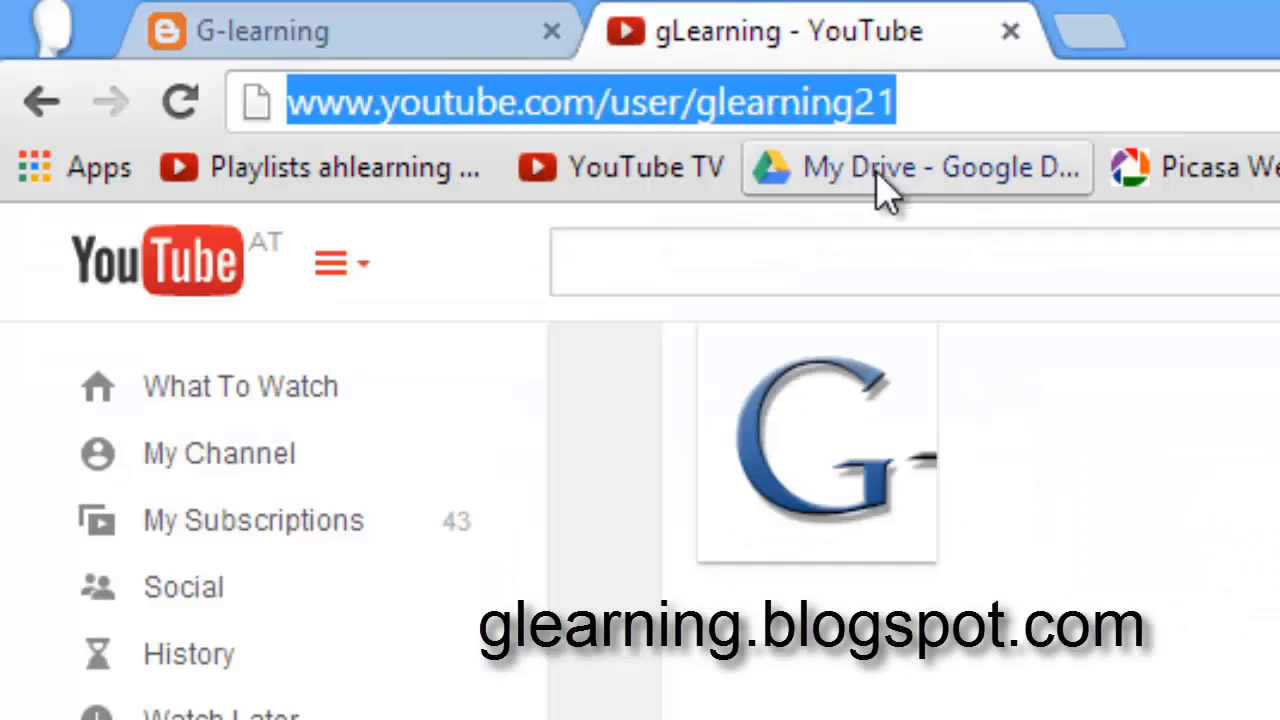